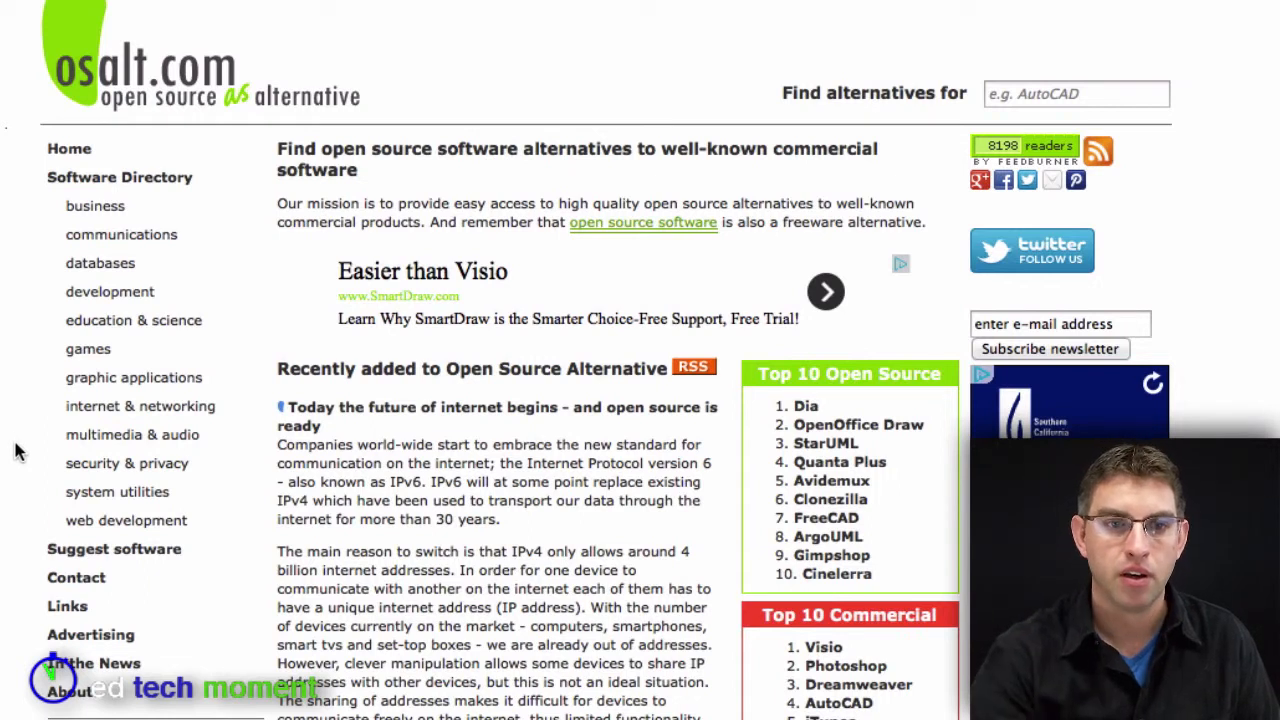
pyautogui.moveTo(134, 320)
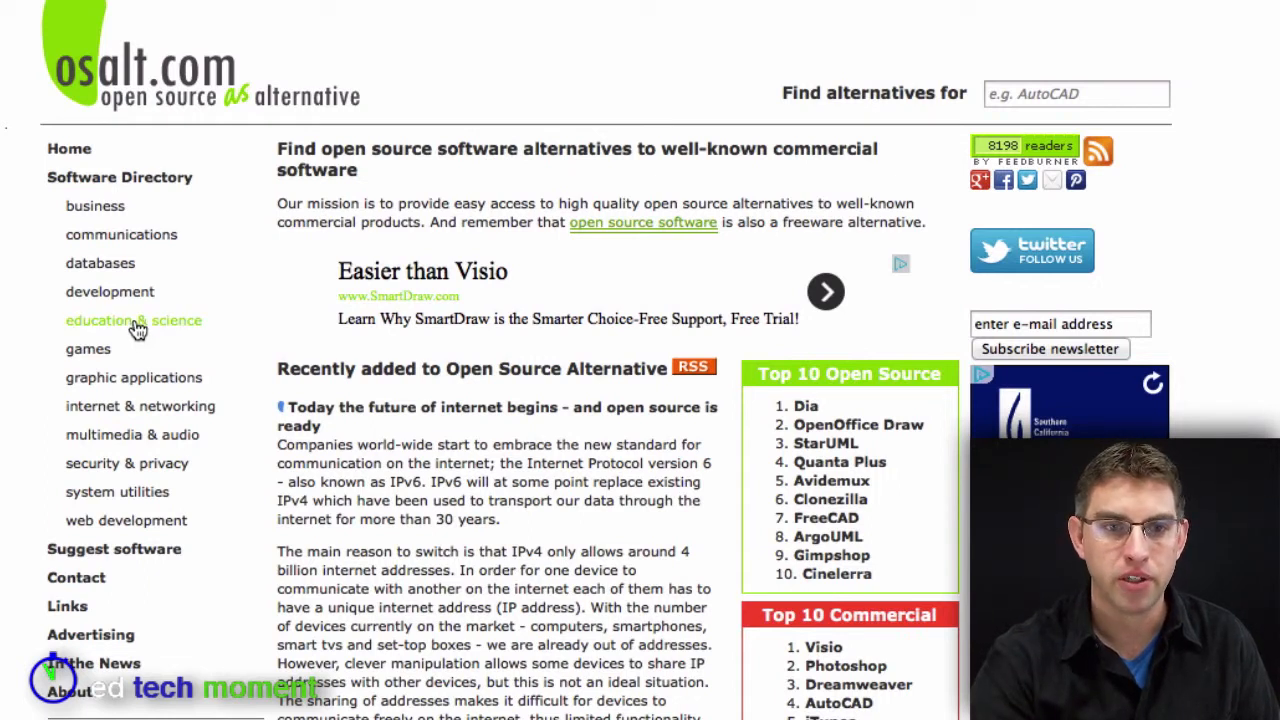
# Go to the Education & Science category from the Software Directory sidebar
pyautogui.click(132, 320)
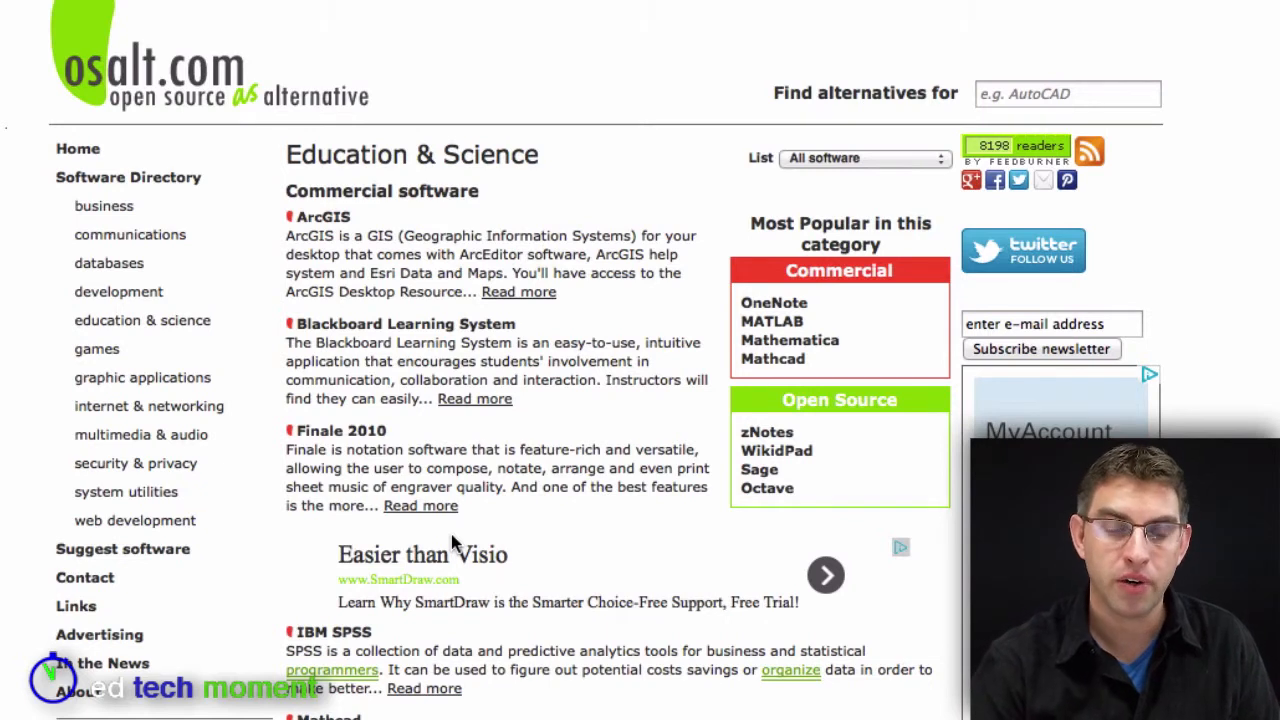
pyautogui.moveTo(322, 216)
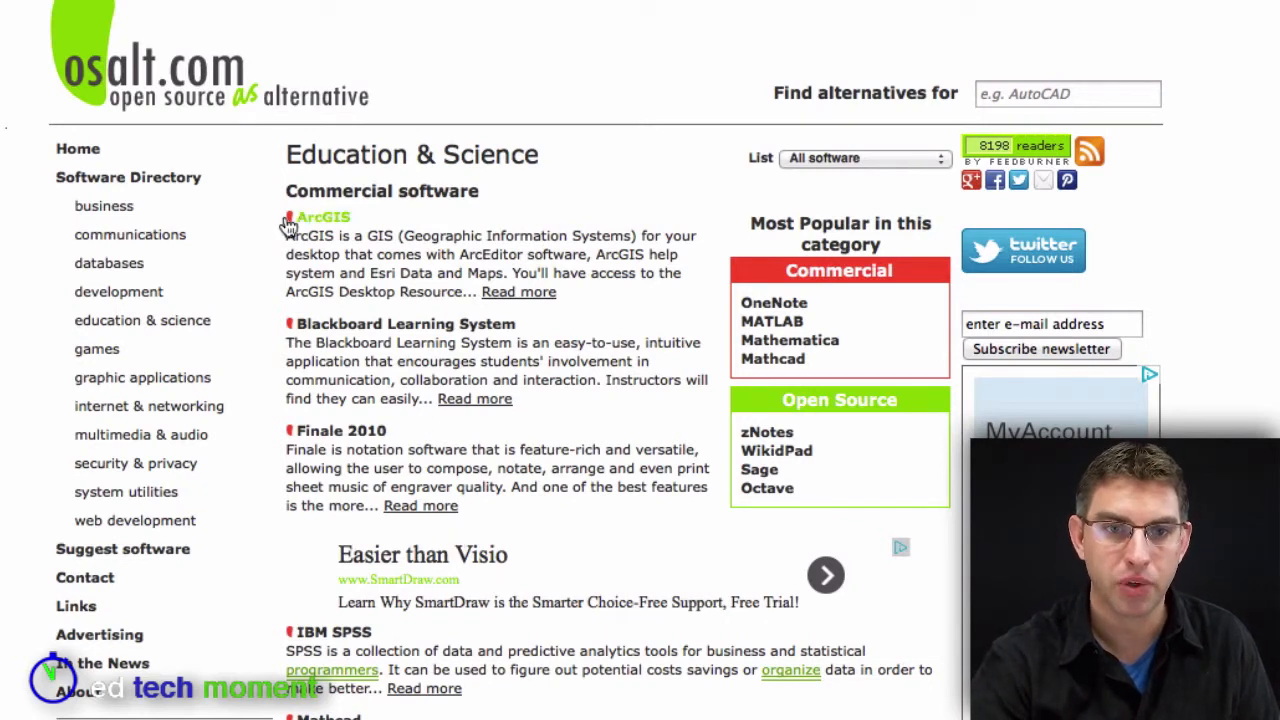
pyautogui.moveTo(290, 342)
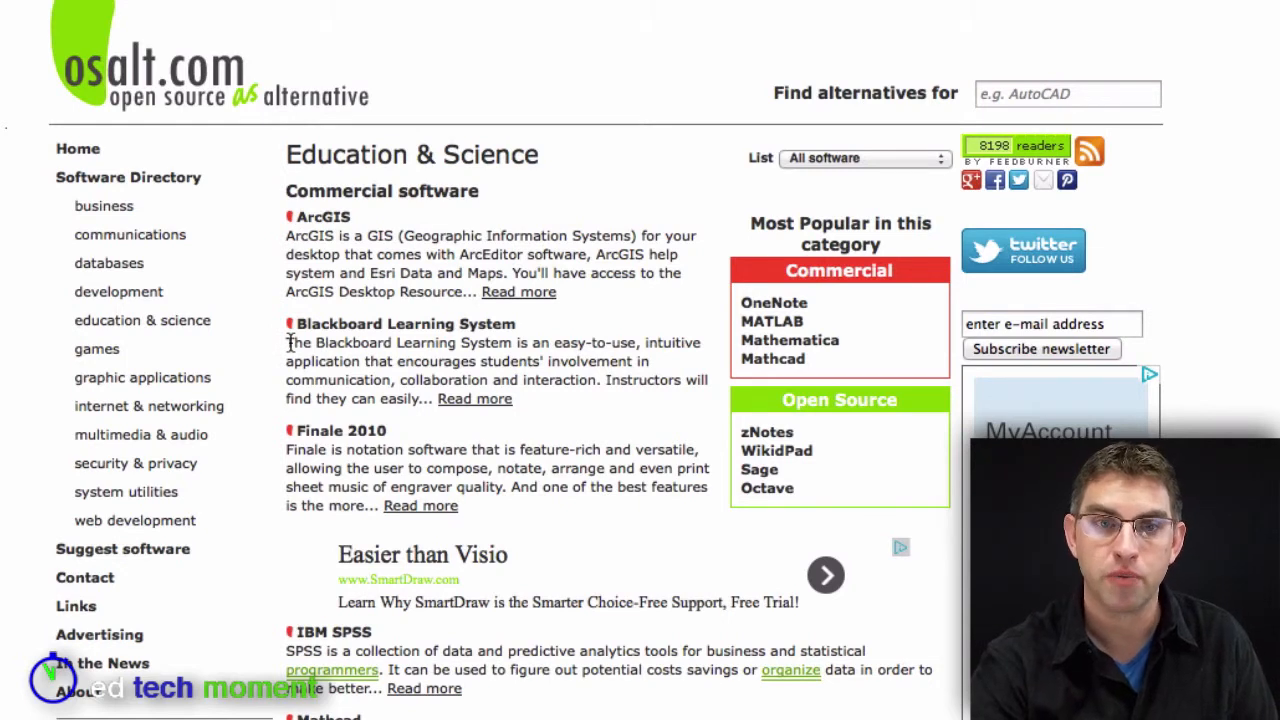
pyautogui.moveTo(280, 476)
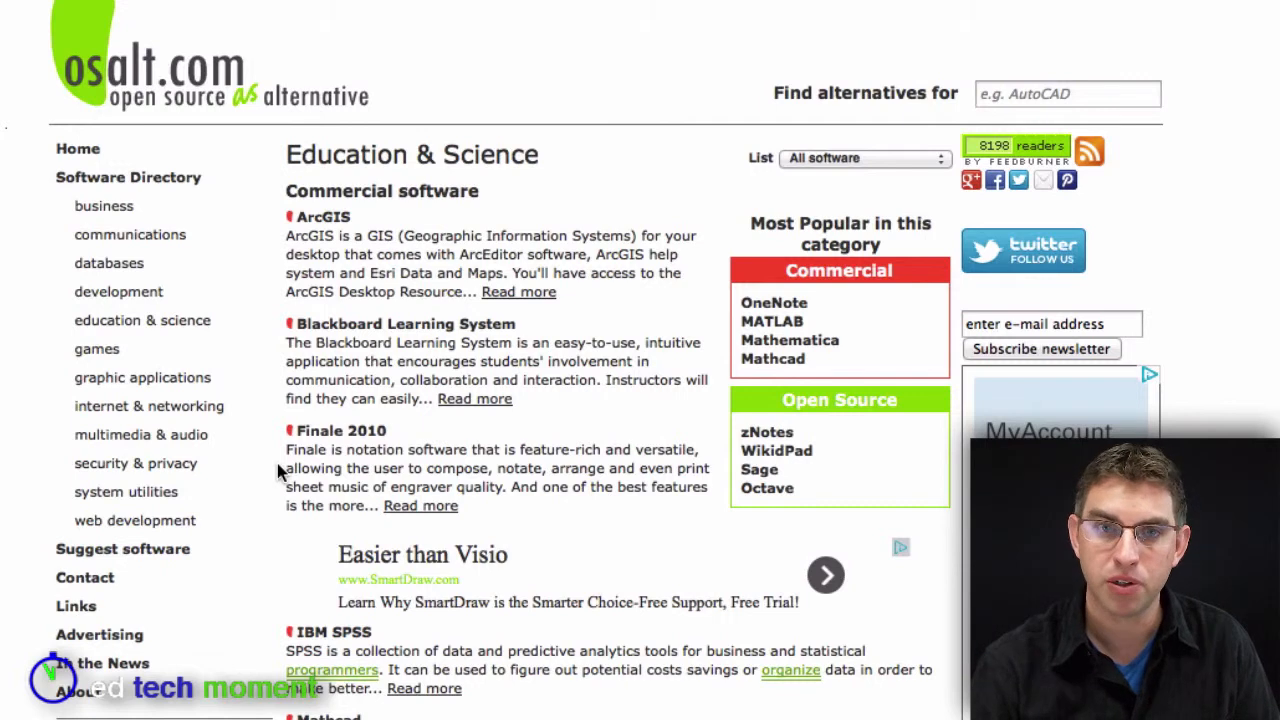
pyautogui.moveTo(280, 444)
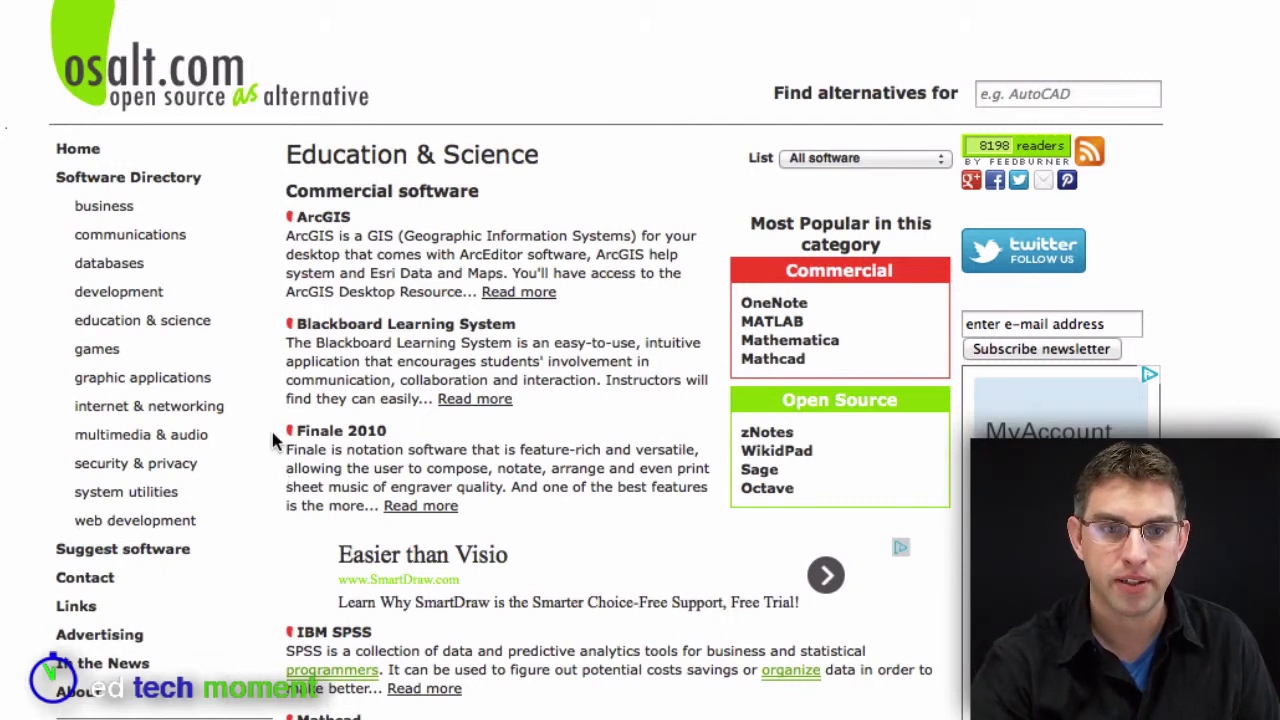
pyautogui.moveTo(340, 432)
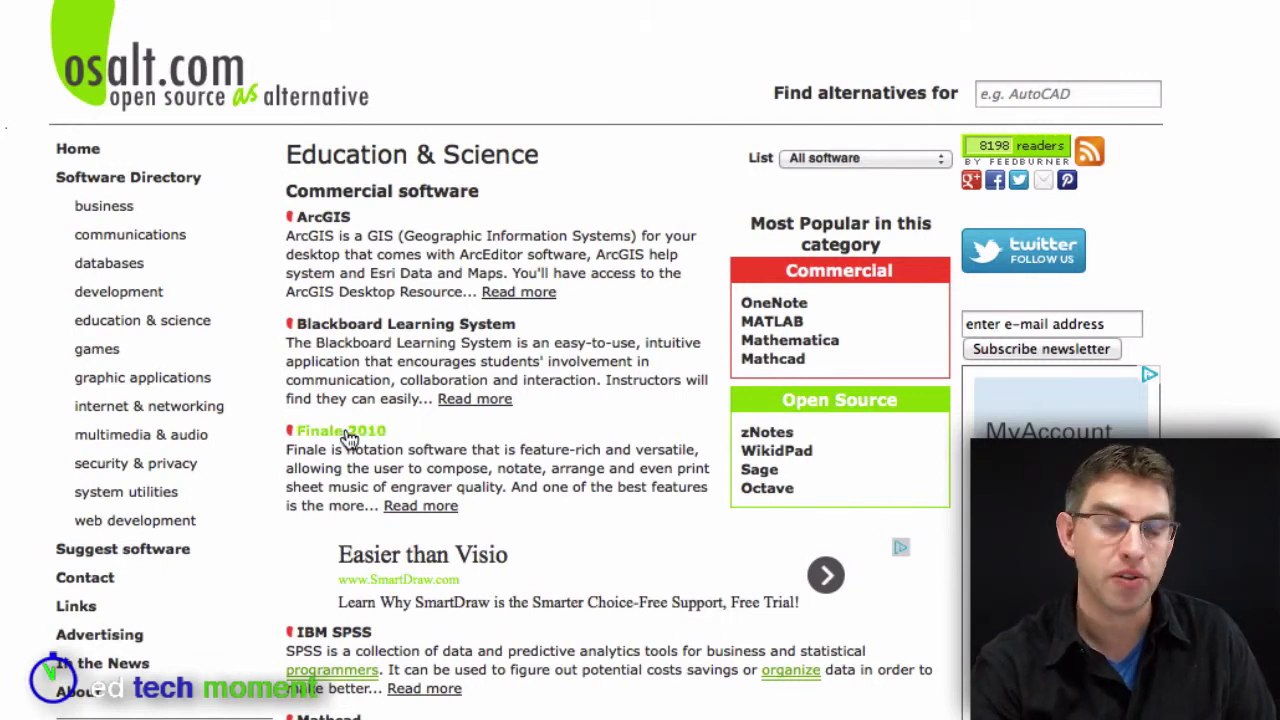
# View the Finale 2010 page down to its open source alternative, MuseScore 0.9.5
pyautogui.click(340, 430)
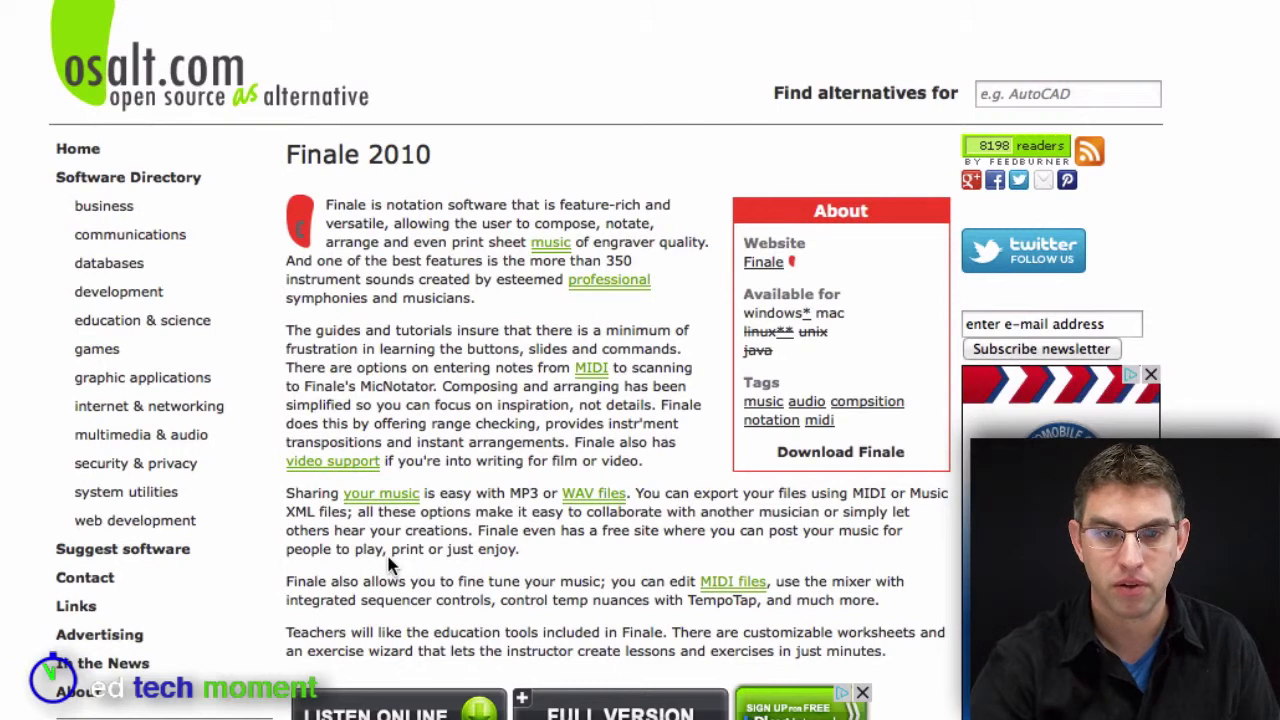
pyautogui.scroll(-3)
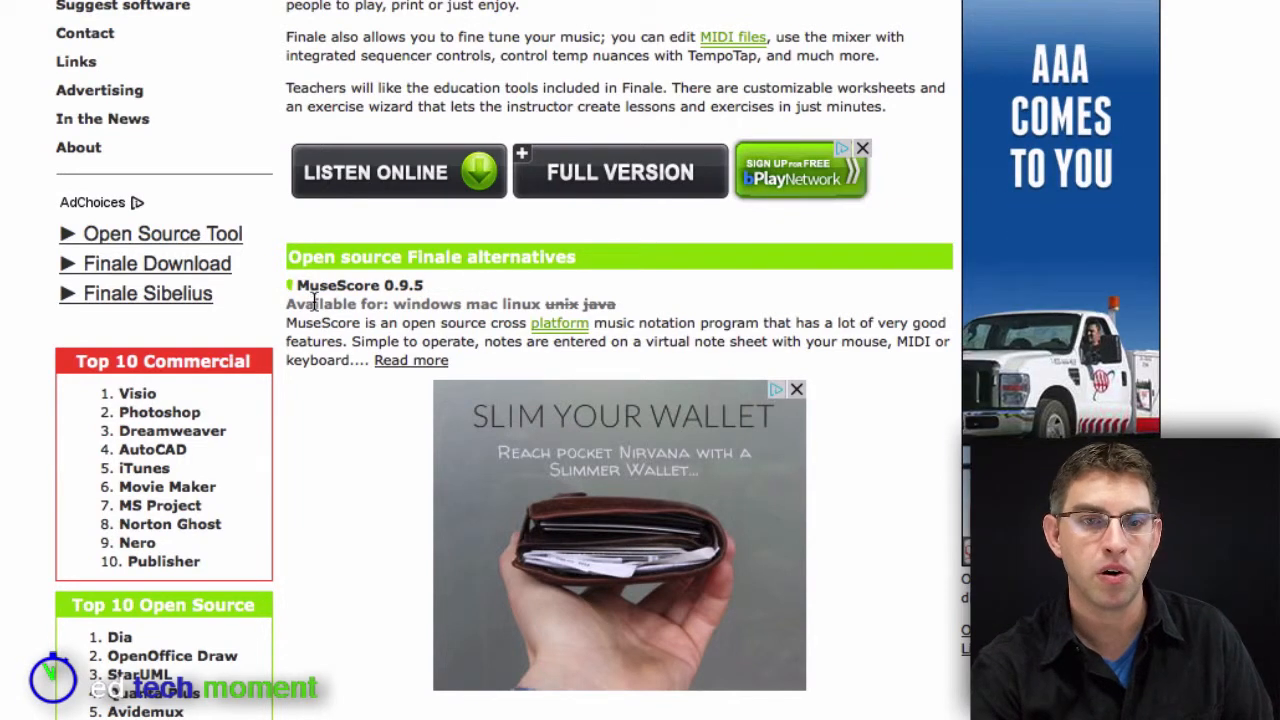
pyautogui.moveTo(356, 284)
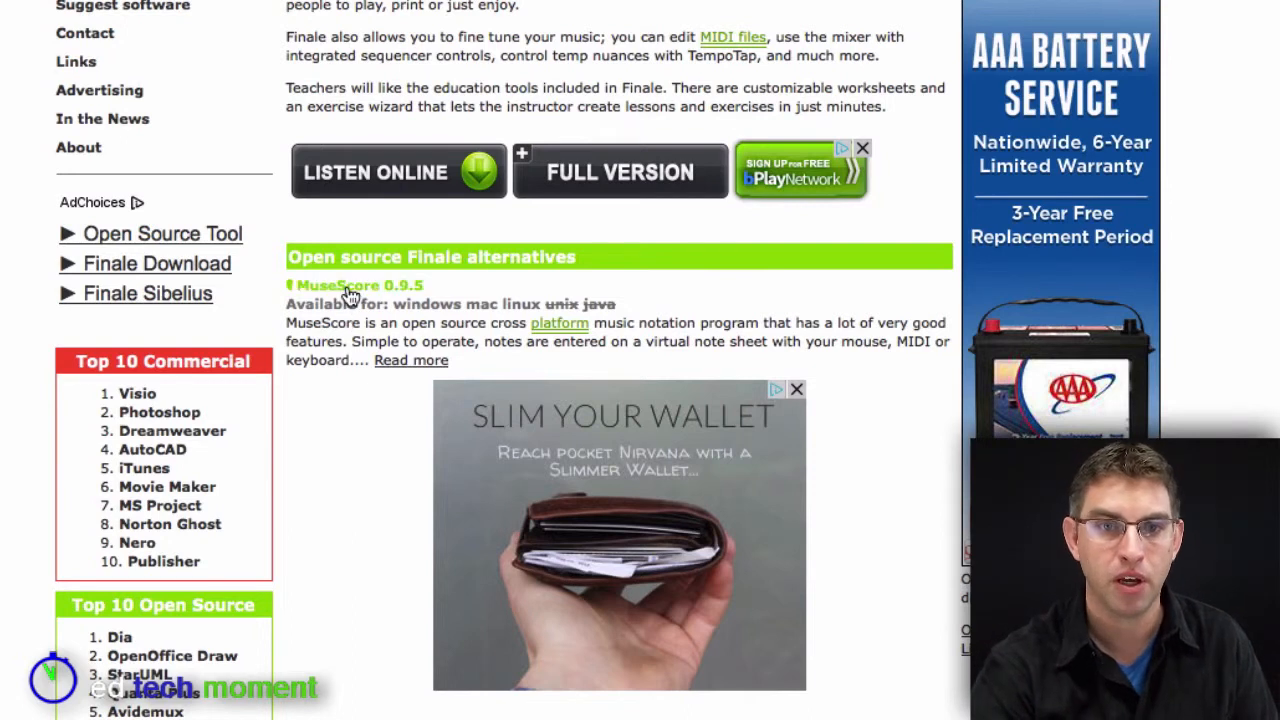
# View the MuseScore 0.9.5 details with description, platforms, tags and download link
pyautogui.click(344, 284)
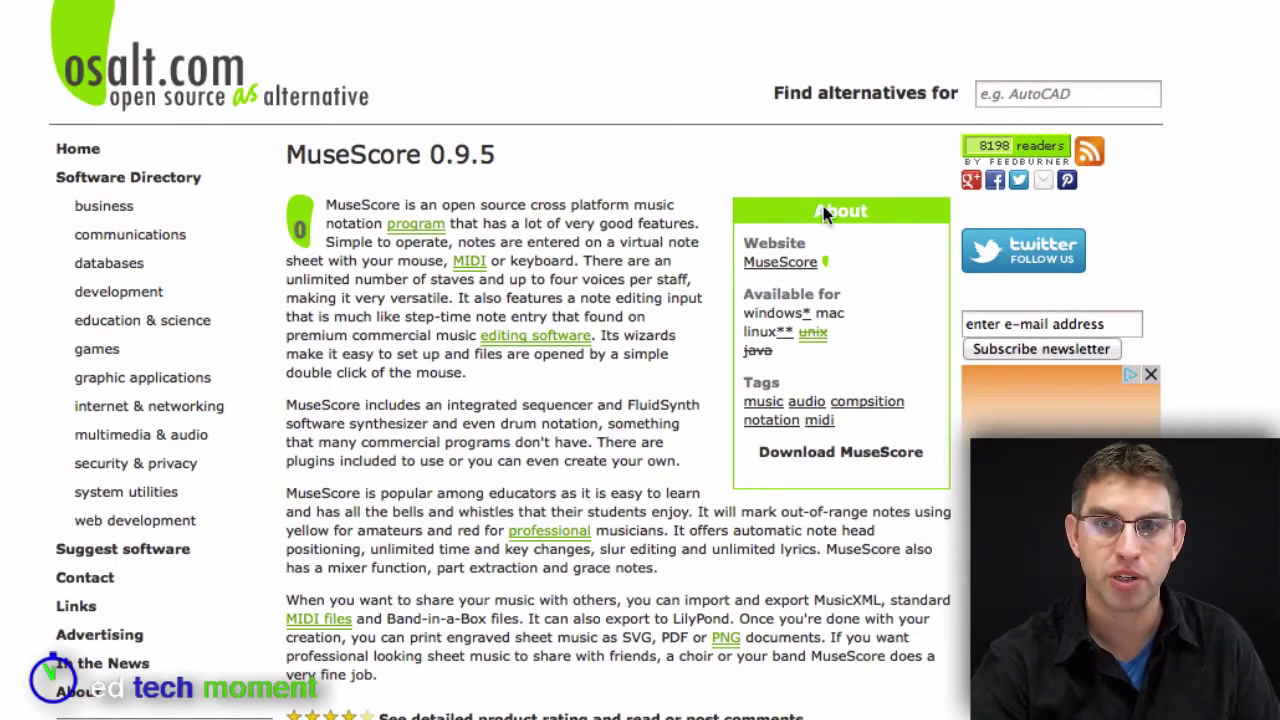
# Search 'photoshop' via the suggestions, returning 14 matching pages including Adobe Photoshop CS5
pyautogui.click(1068, 94)
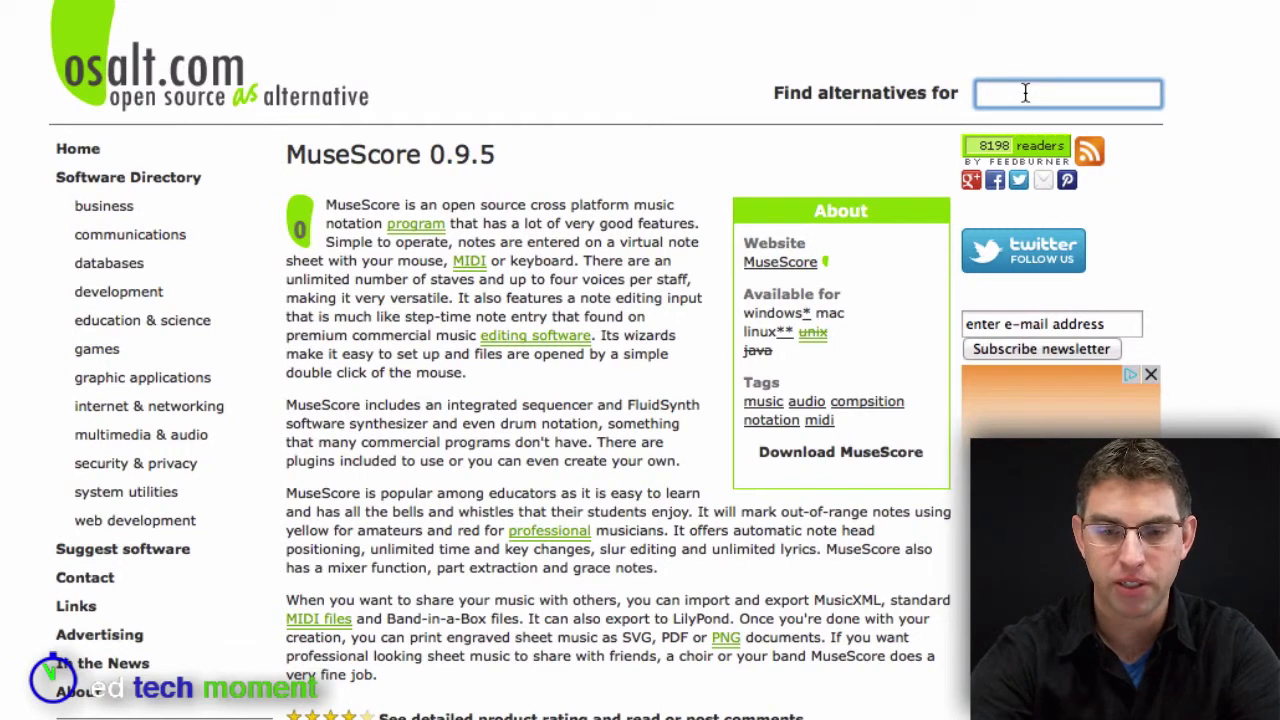
pyautogui.write('Photo')
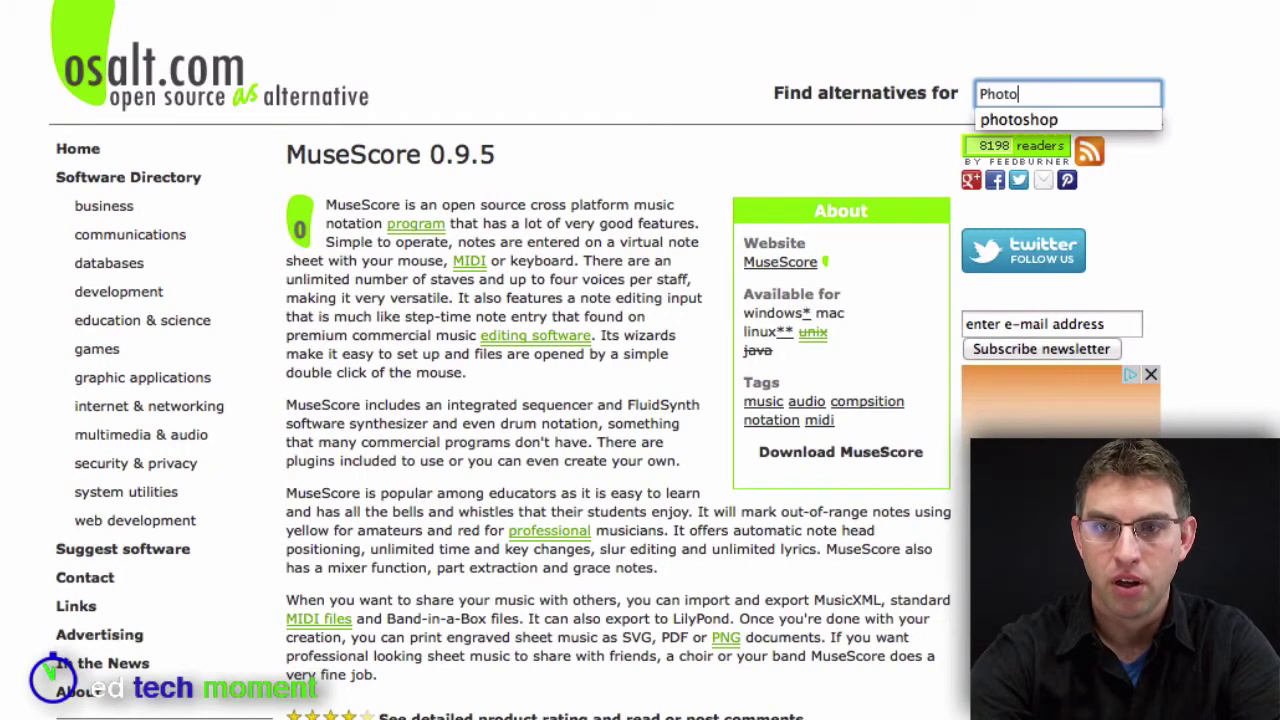
pyautogui.click(1020, 120)
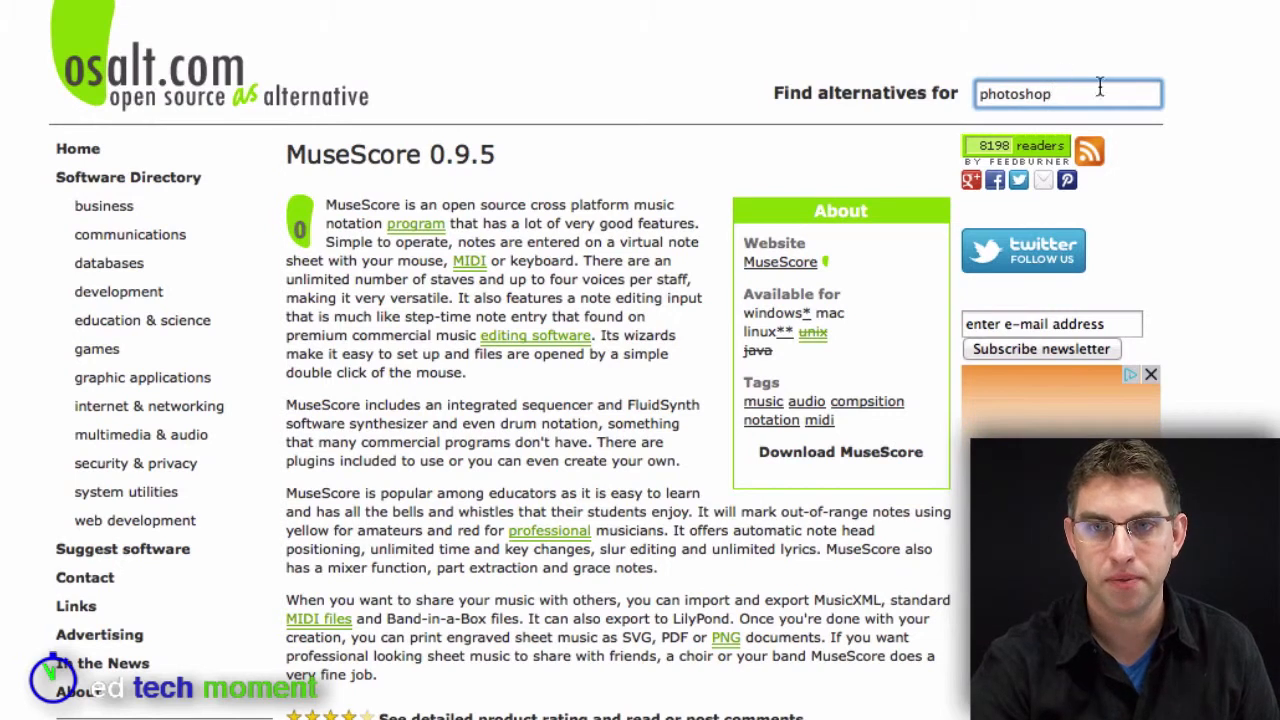
pyautogui.press('Return')
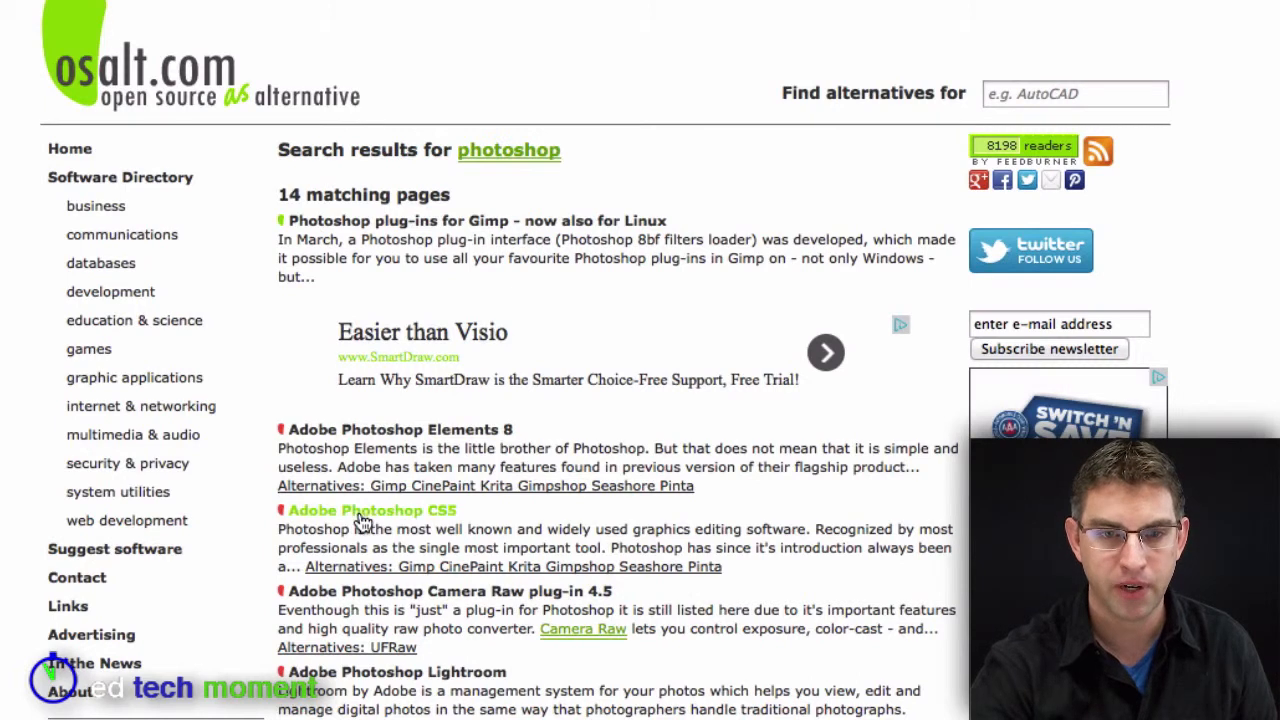
# View the Adobe Photoshop CS5 result with its description and alternatives section
pyautogui.click(370, 510)
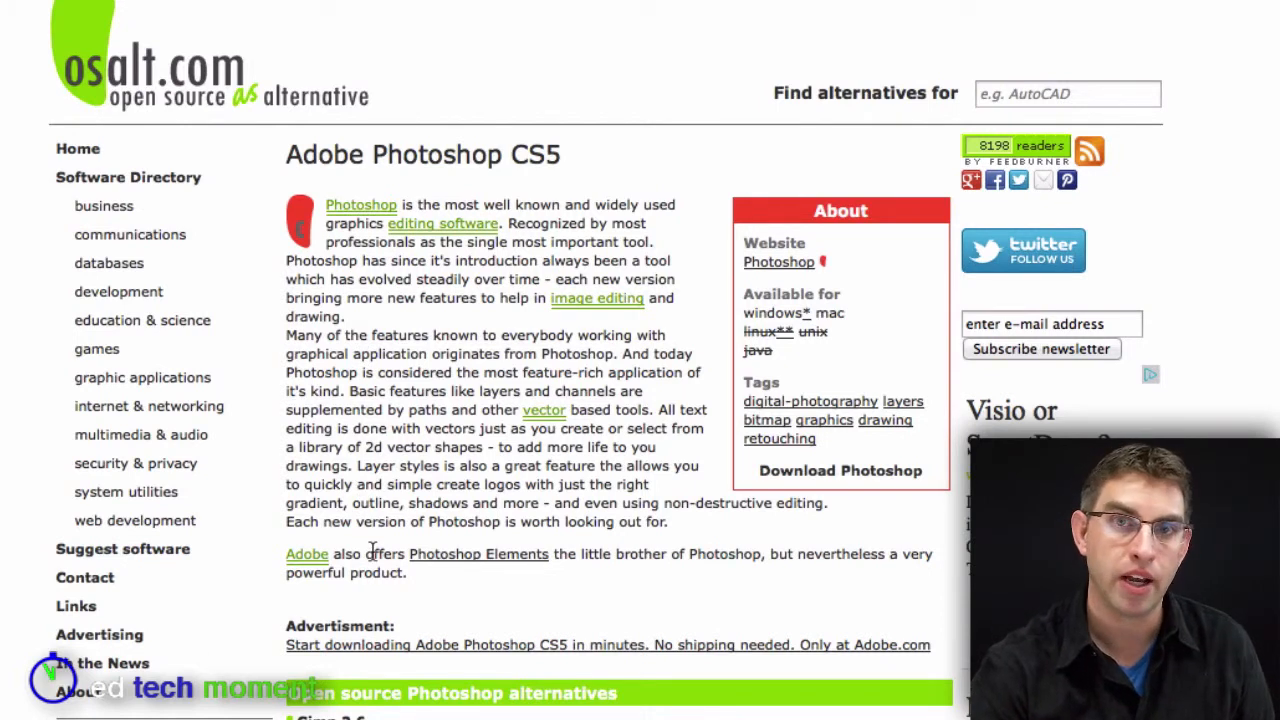
# Scroll to the alternatives list: Gimp 2.6, Krita 1.6.1, Gimpshop, CinePaint, Seashore, Pinta
pyautogui.scroll(-3)
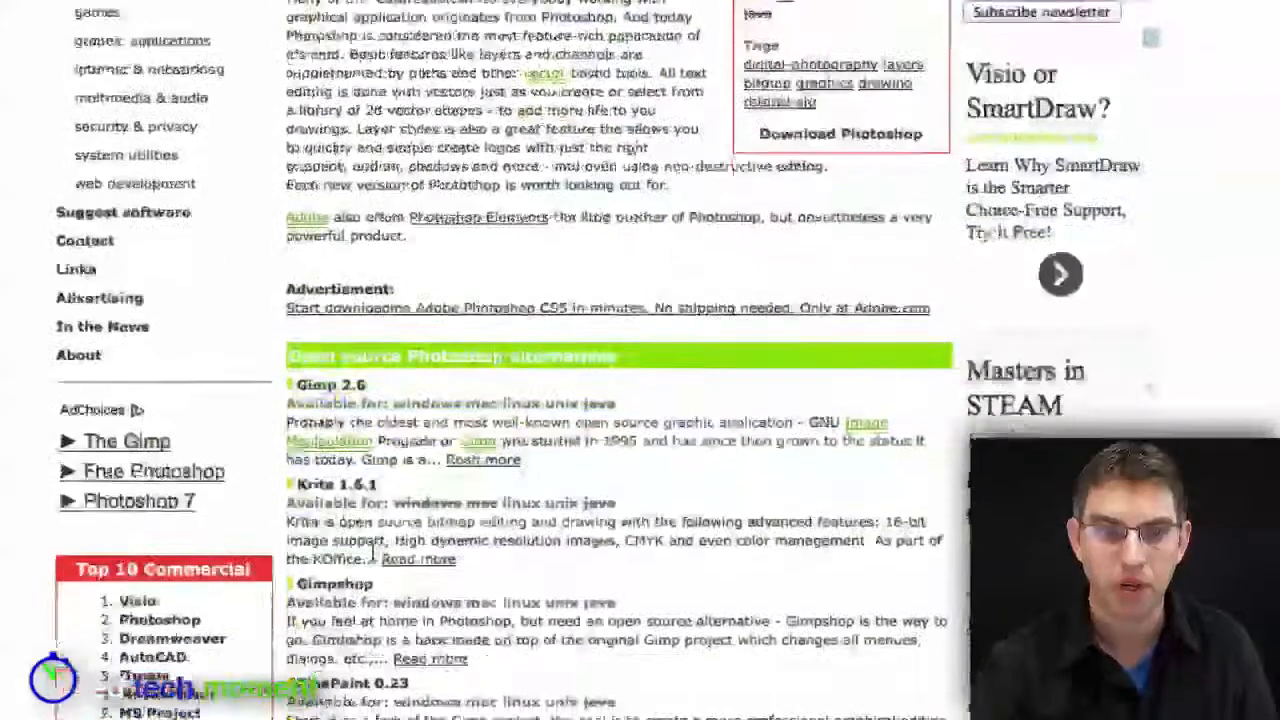
pyautogui.scroll(-3)
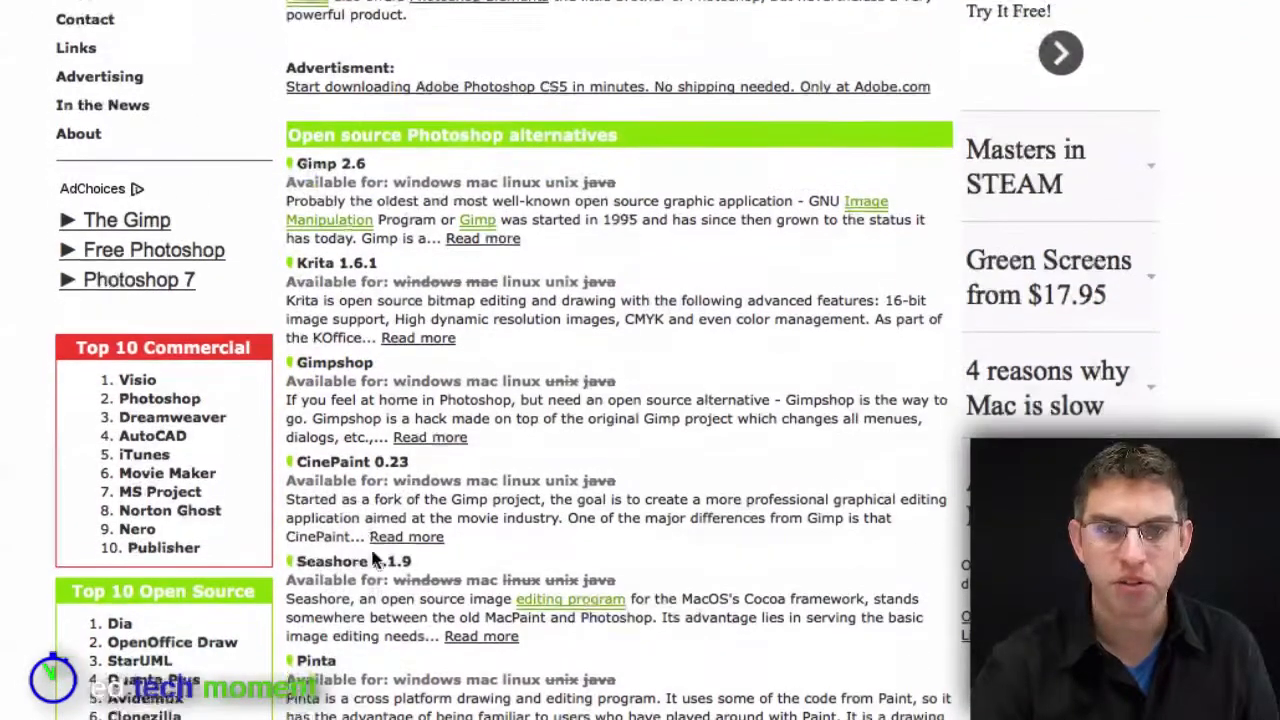
pyautogui.scroll(3)
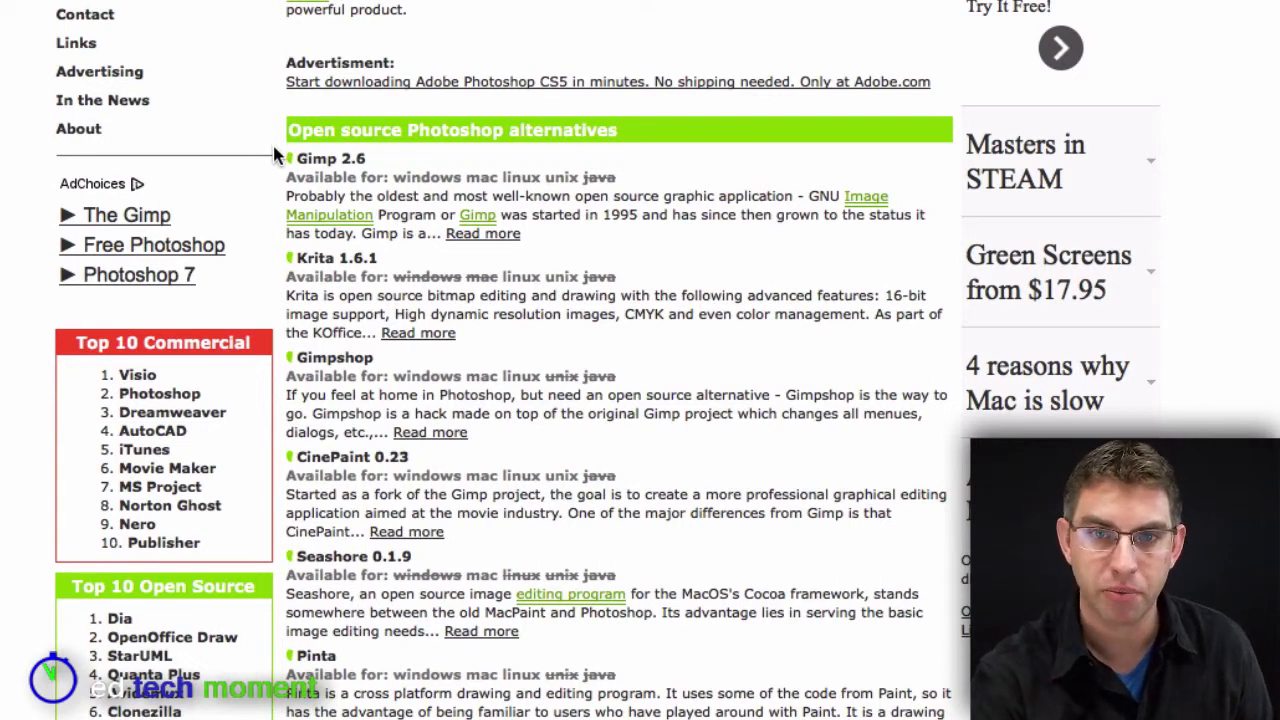
pyautogui.moveTo(276, 196)
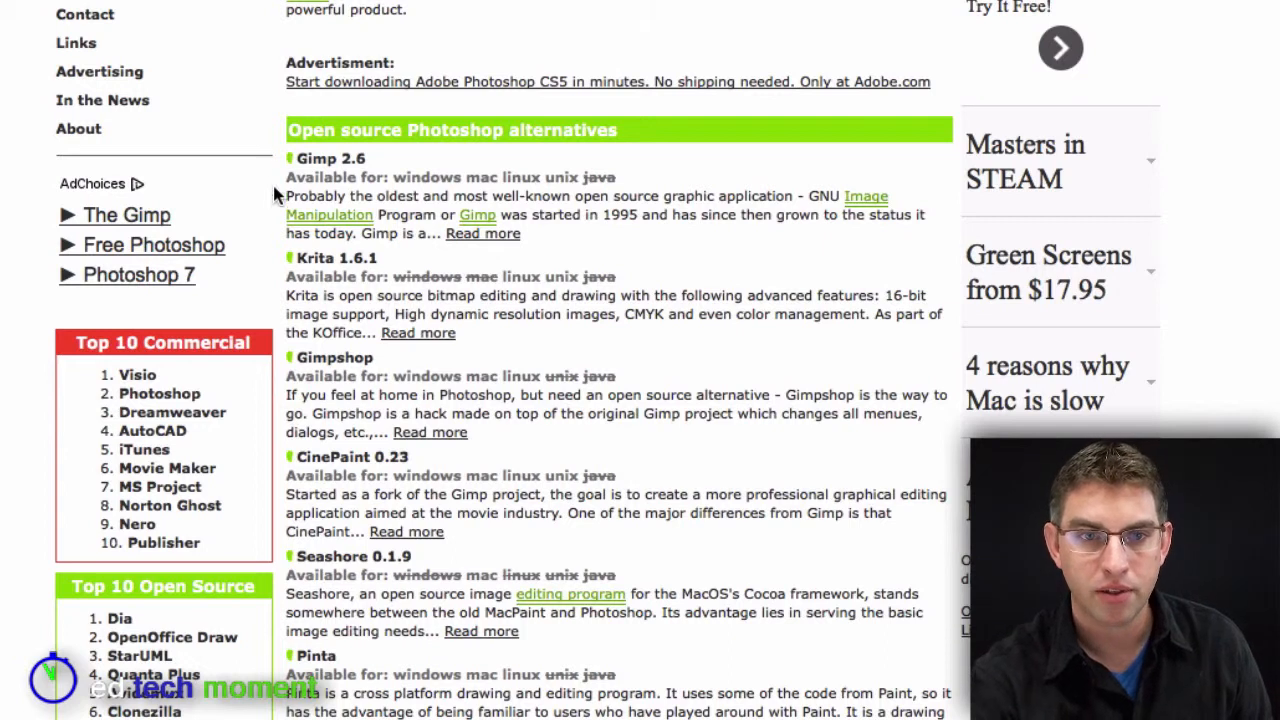
pyautogui.moveTo(284, 262)
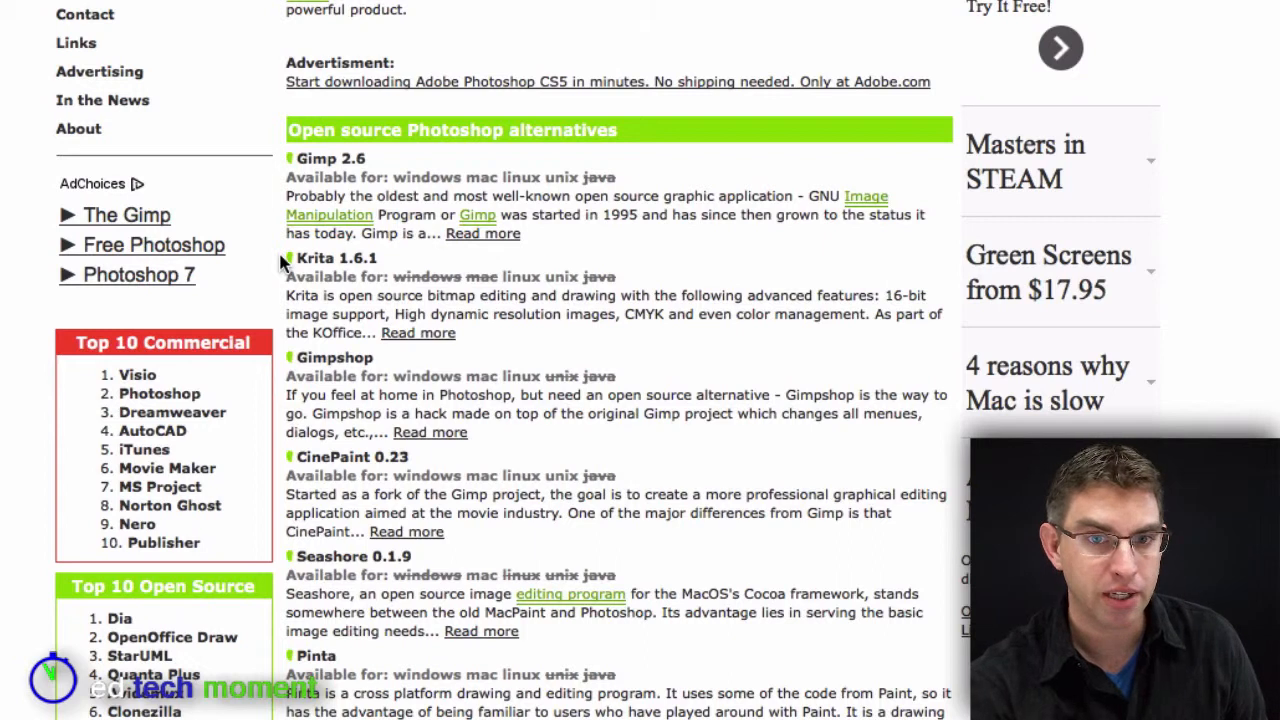
pyautogui.moveTo(284, 298)
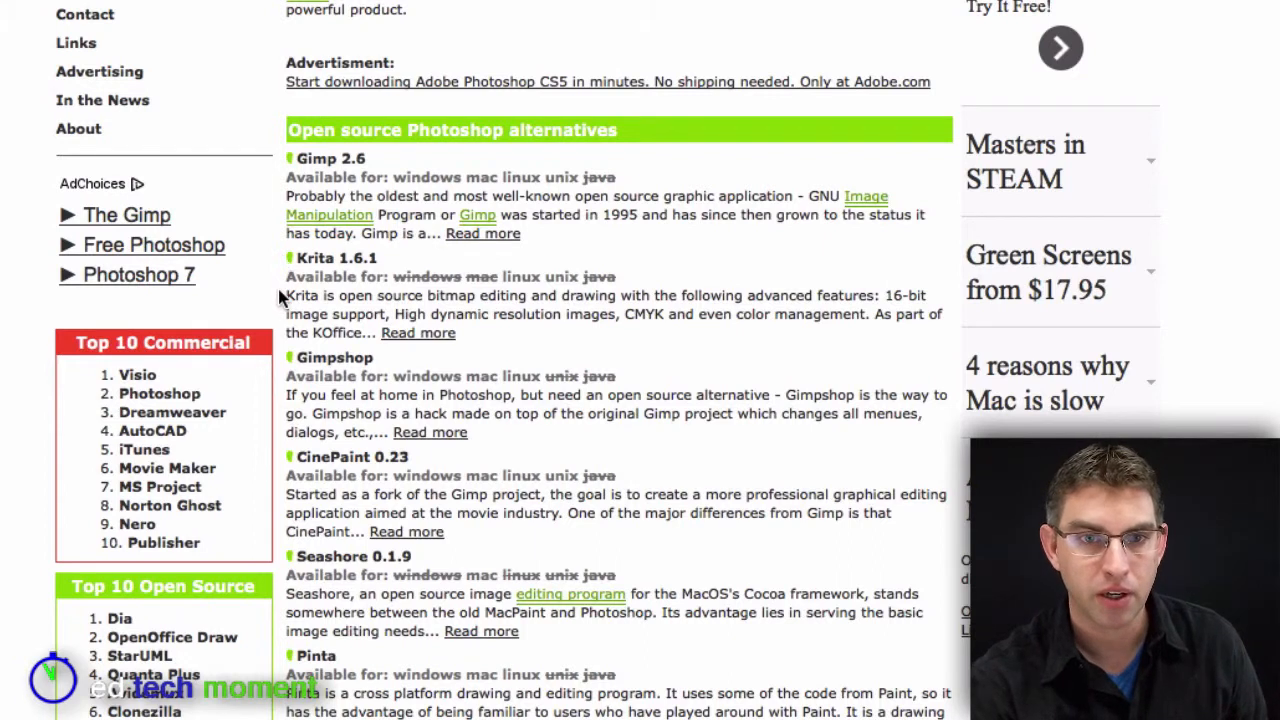
pyautogui.moveTo(280, 368)
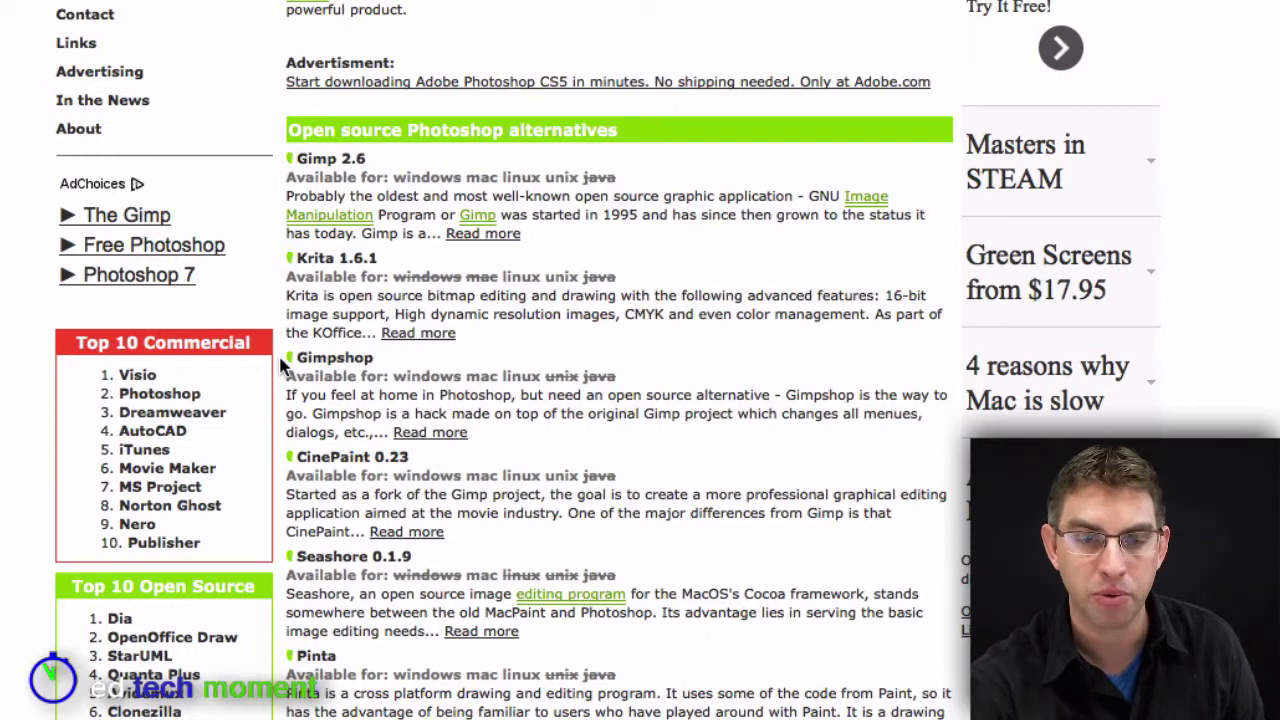
pyautogui.moveTo(280, 394)
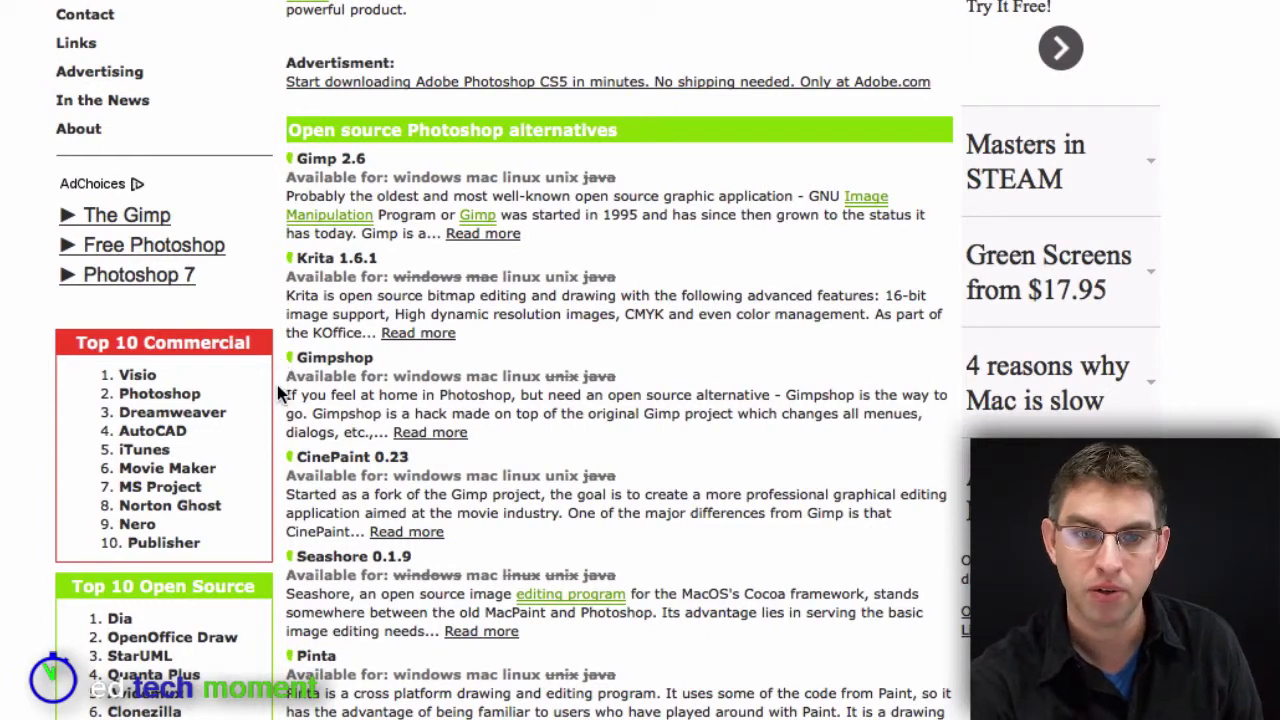
pyautogui.moveTo(280, 660)
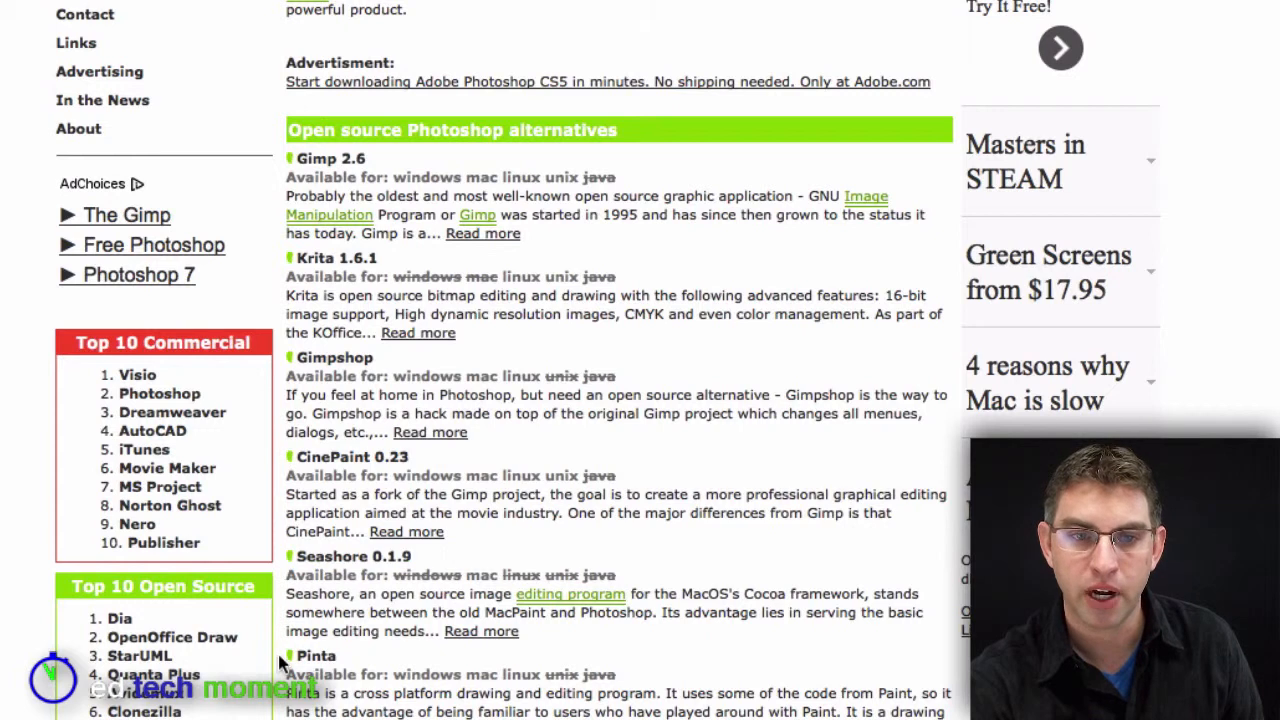